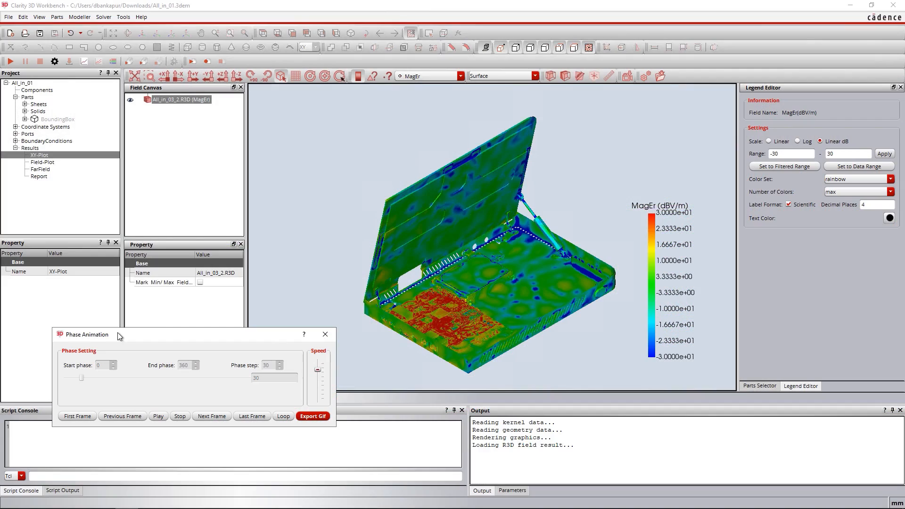
# Show the amplitude plot of the S[11,11]–S[18,18] DQ port curves from the S53P network
pyautogui.click(211, 415)
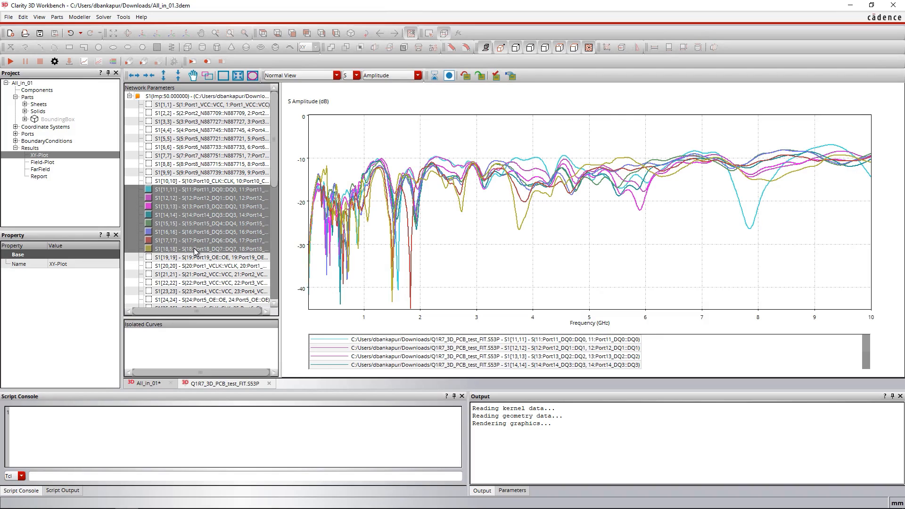
# Apply a Channel Filter with Insertion Loss ticked instead of Return Loss for the DQ0–DQ7 channels
pyautogui.rightClick(207, 96)
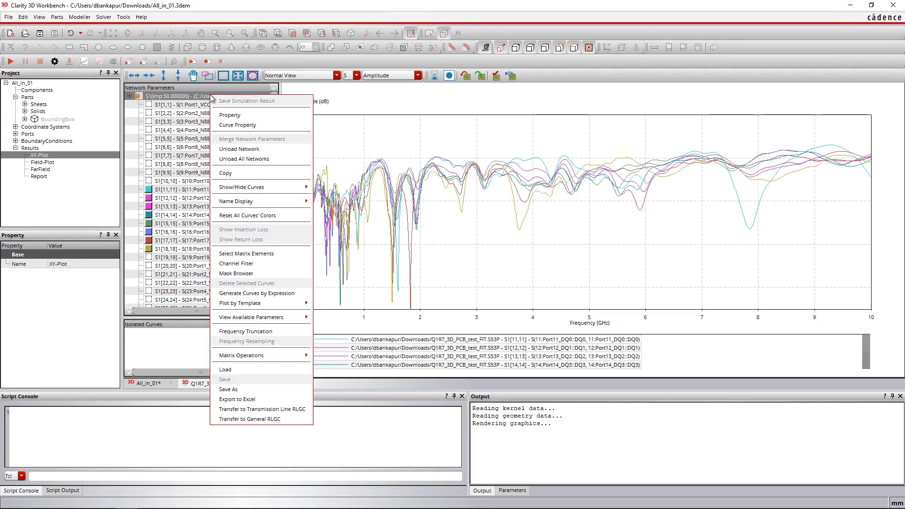
pyautogui.click(236, 263)
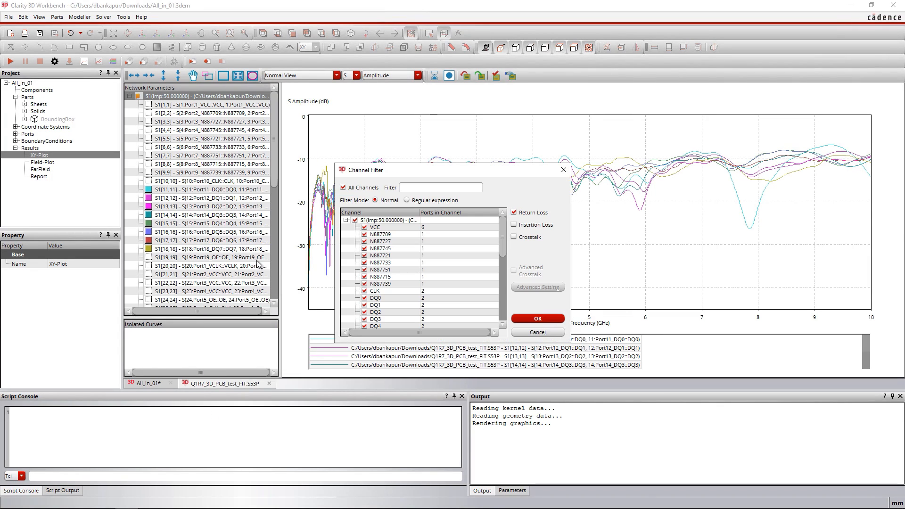
pyautogui.click(514, 225)
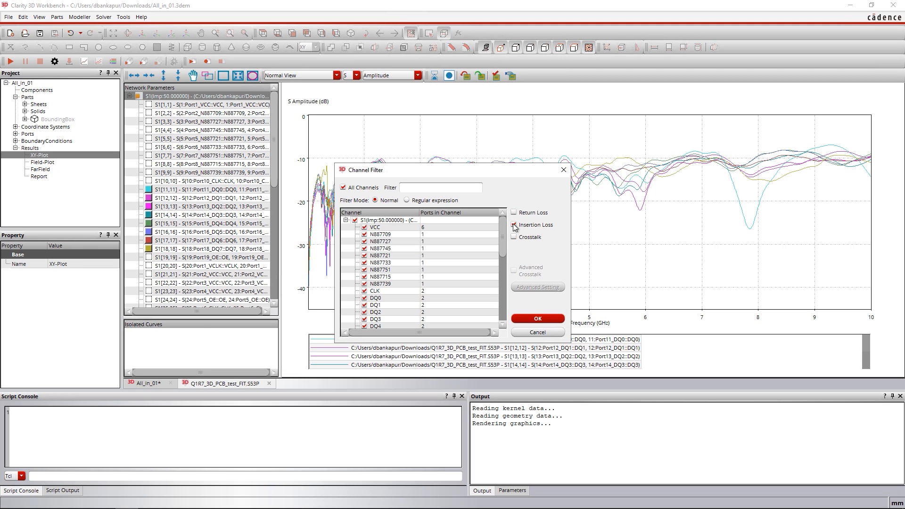
pyautogui.click(536, 318)
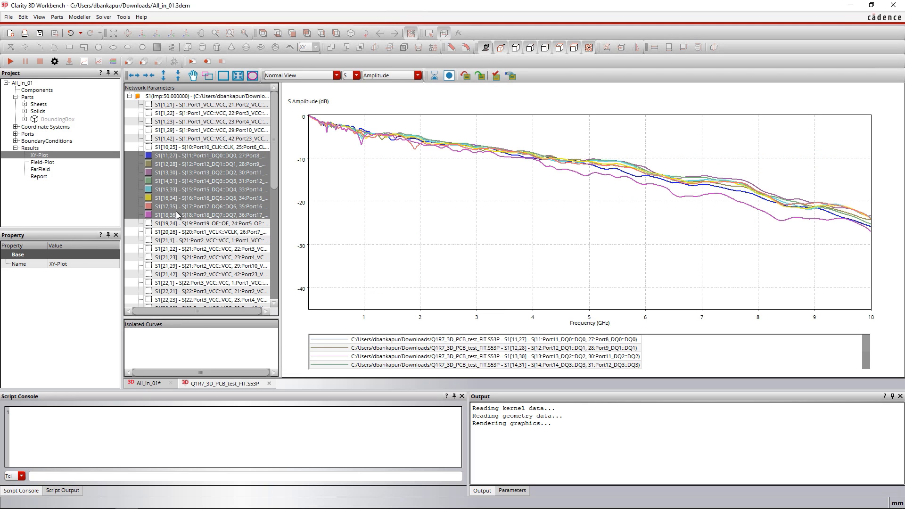